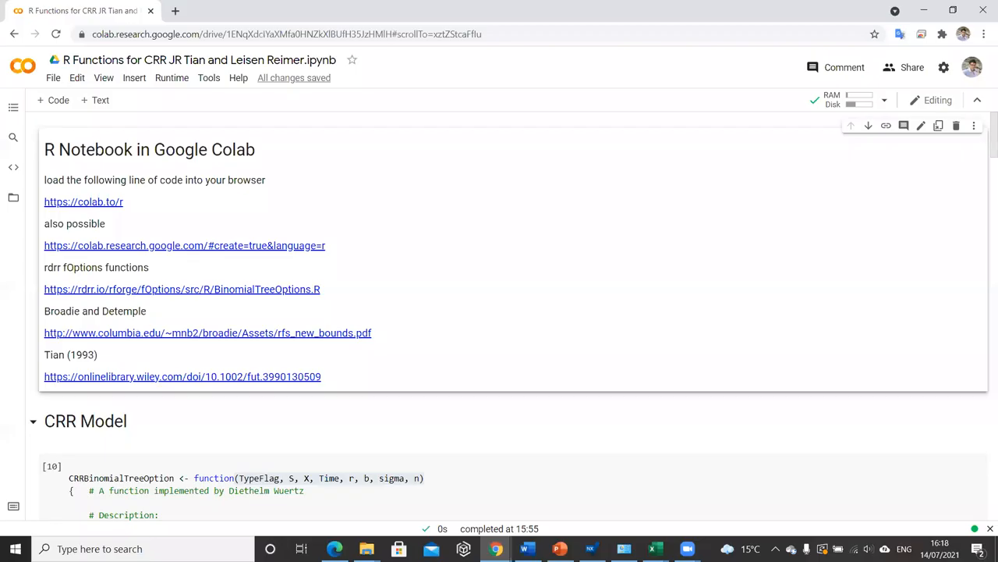
mouse_move(328, 170)
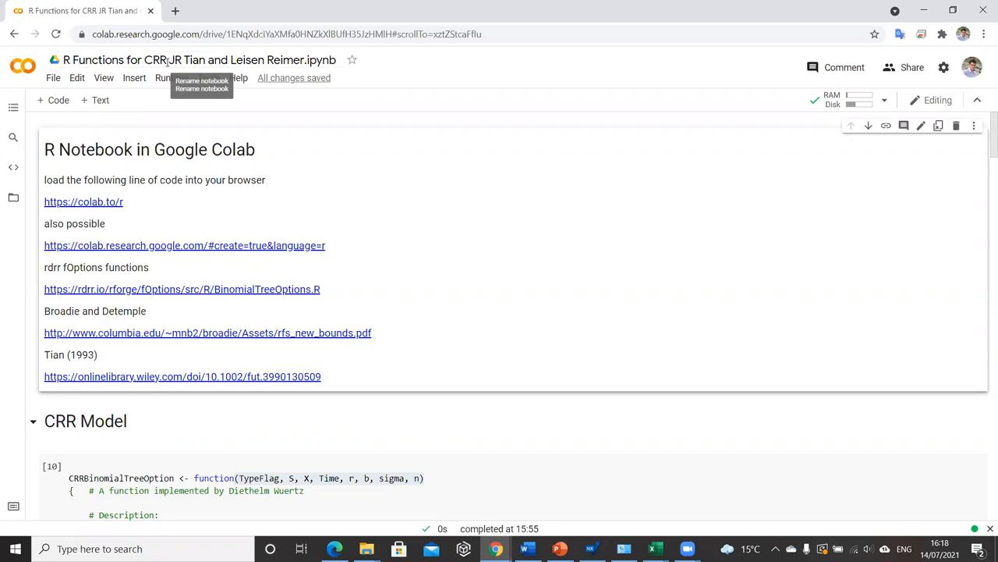
- Browse the fOptions BinomialTreeOptions.R source file and the package's manual-page listing on rdrr.io
click(181, 289)
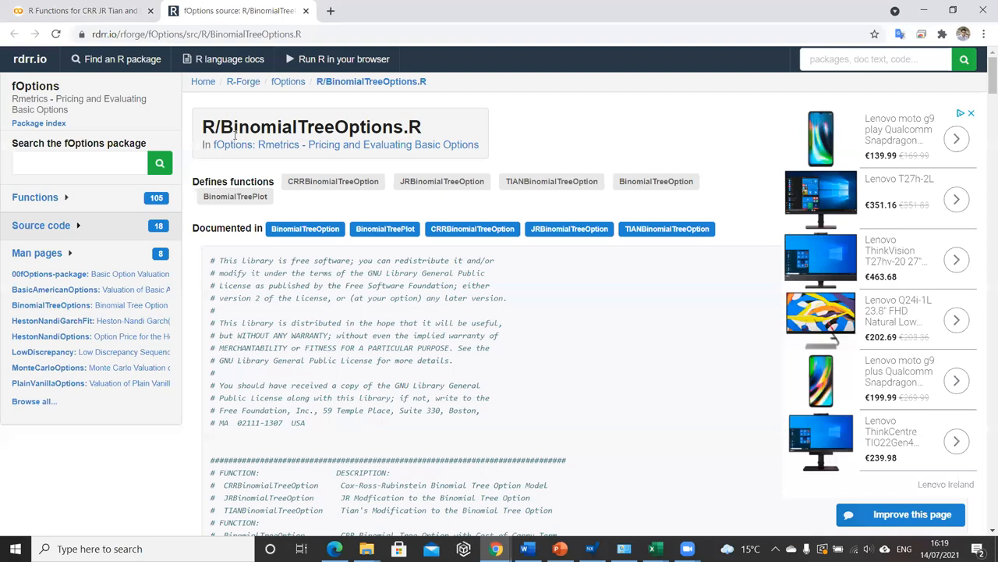
mouse_move(30, 59)
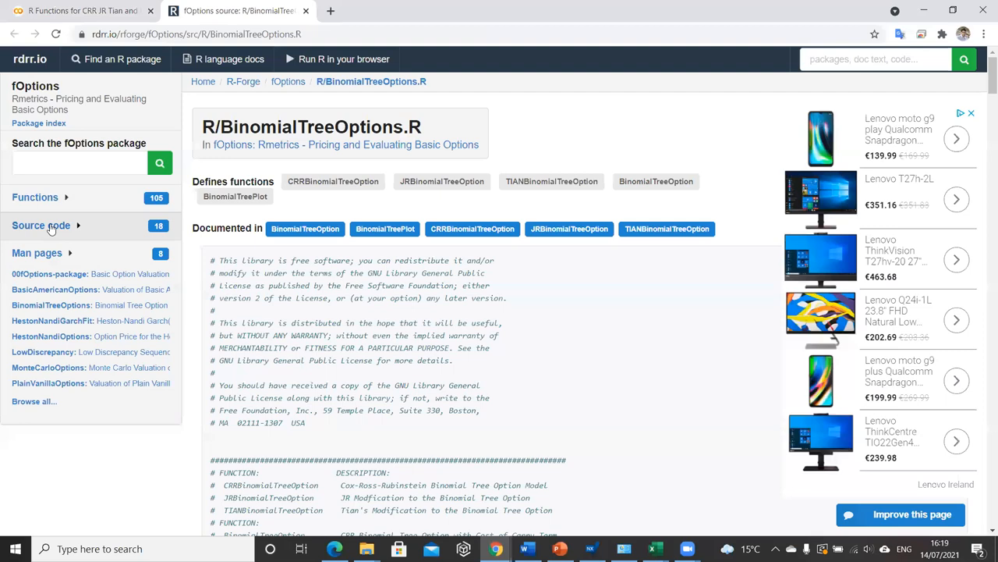
click(41, 225)
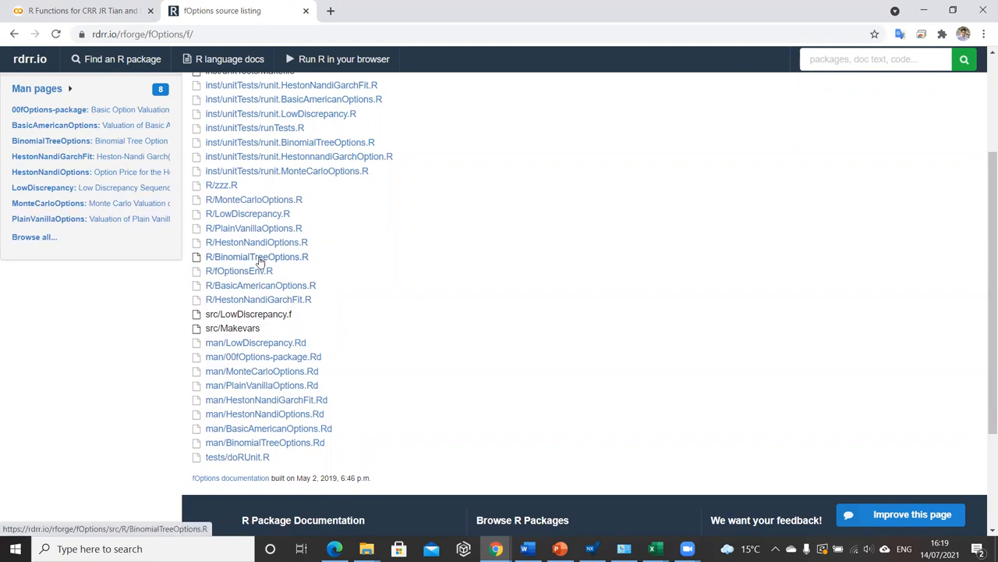
click(256, 255)
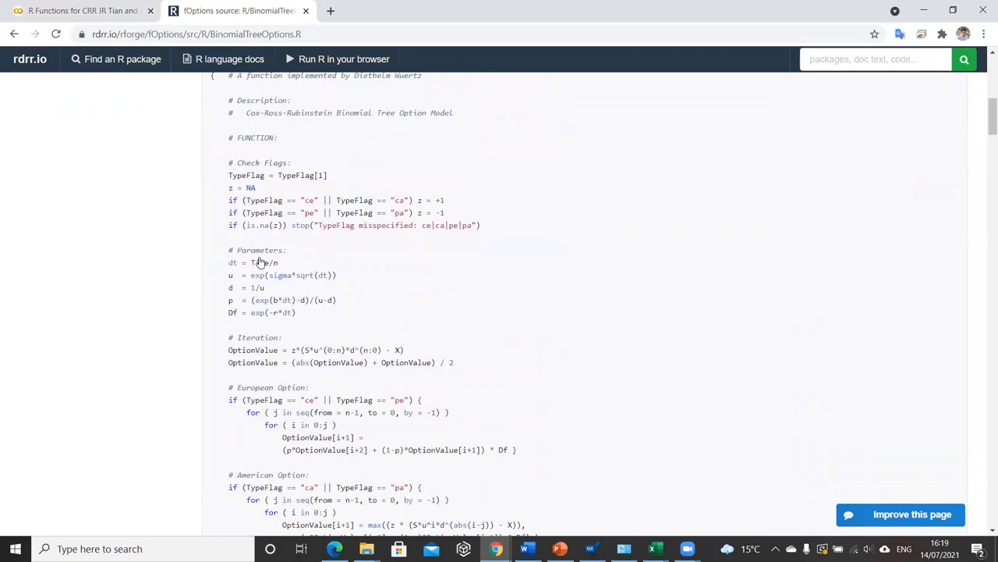
scroll(down, 3)
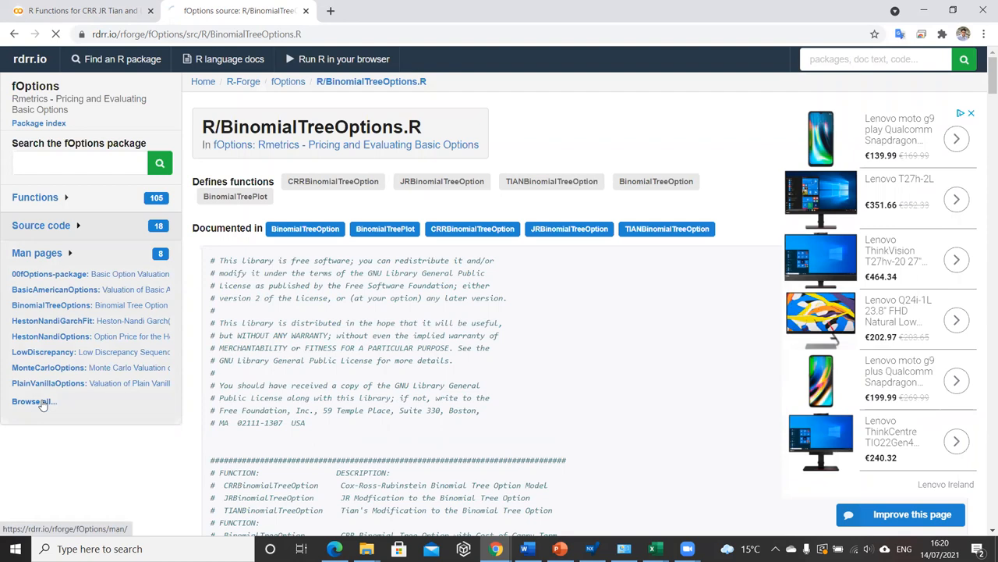
click(32, 401)
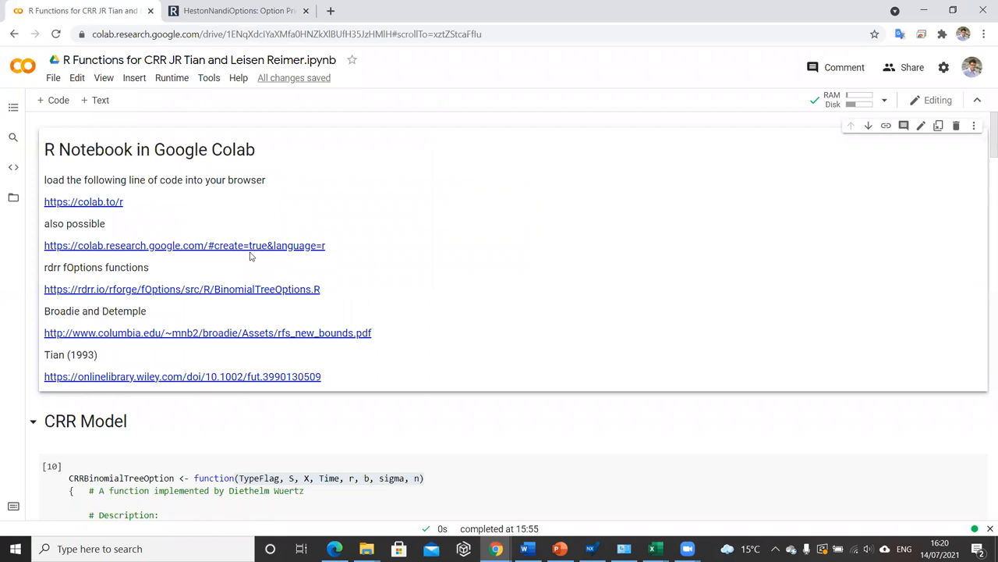
mouse_move(109, 209)
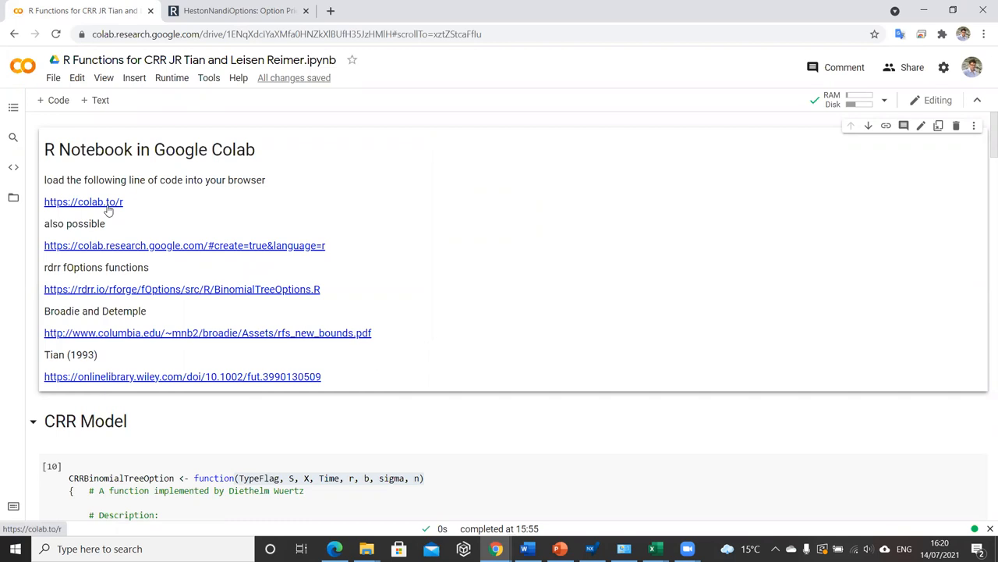
- Start a new R notebook from the colab.to/r link and check its settings without changing them
click(75, 78)
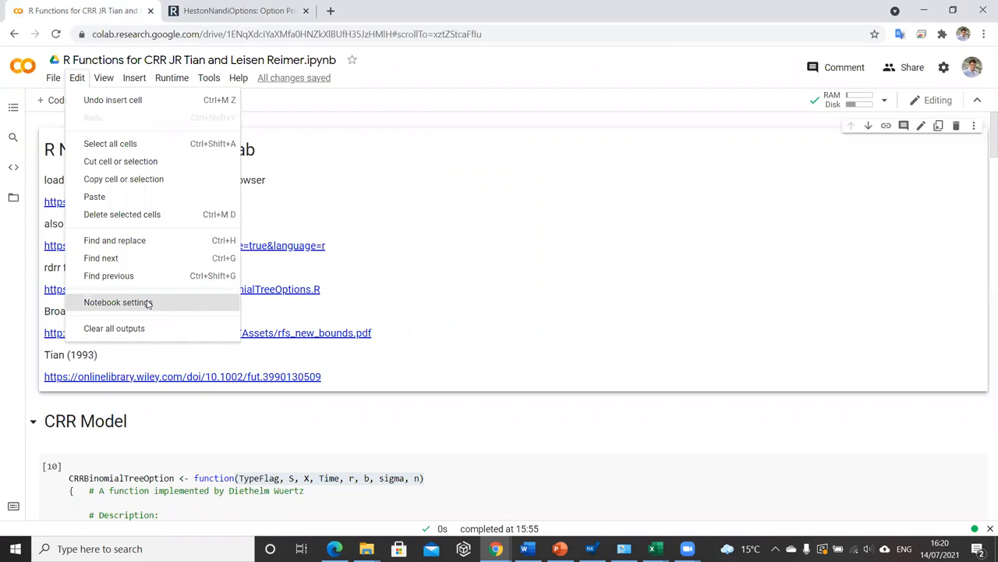
click(117, 303)
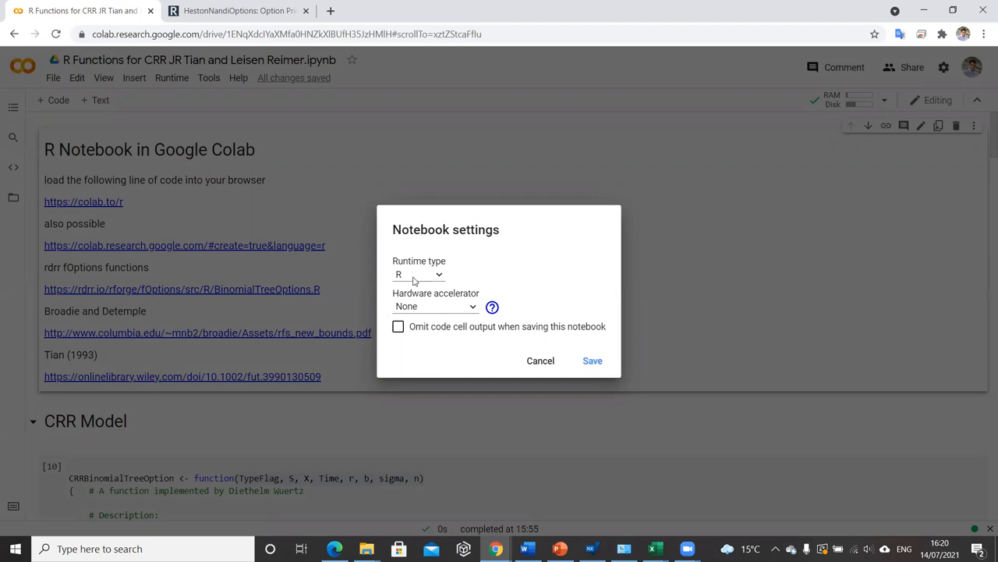
mouse_move(540, 362)
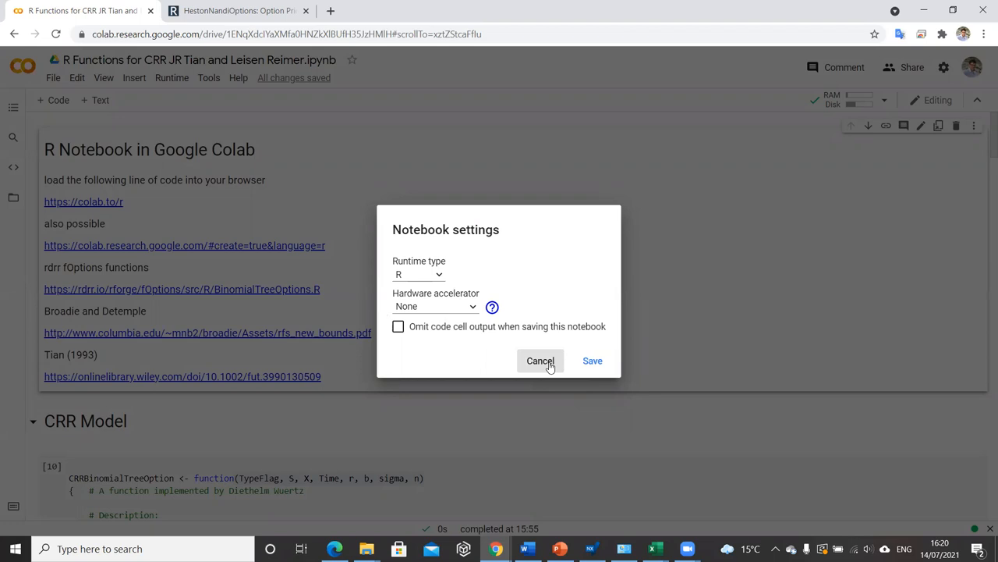
click(540, 360)
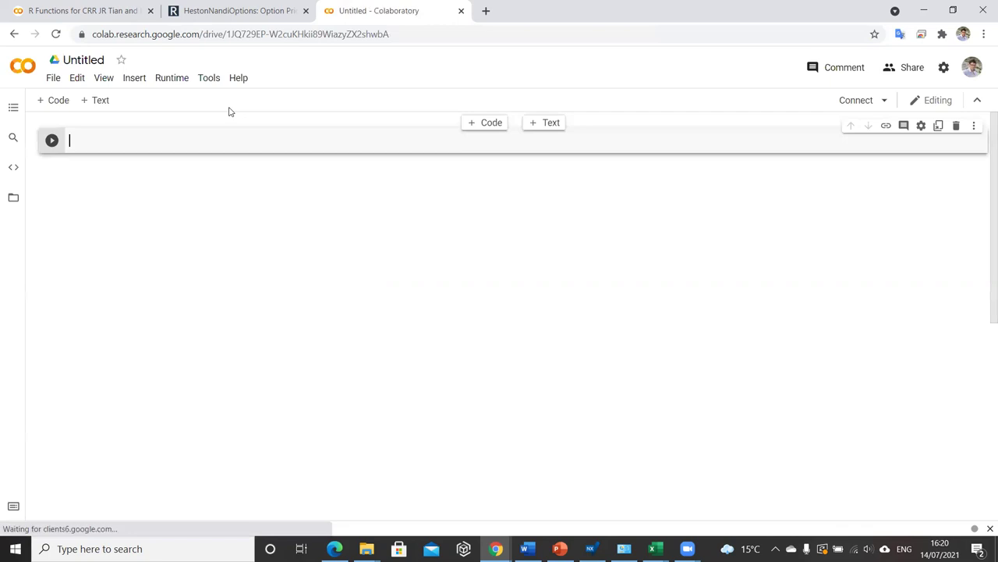
- Check in Notebook settings that Untitled66 uses the R runtime type
click(76, 78)
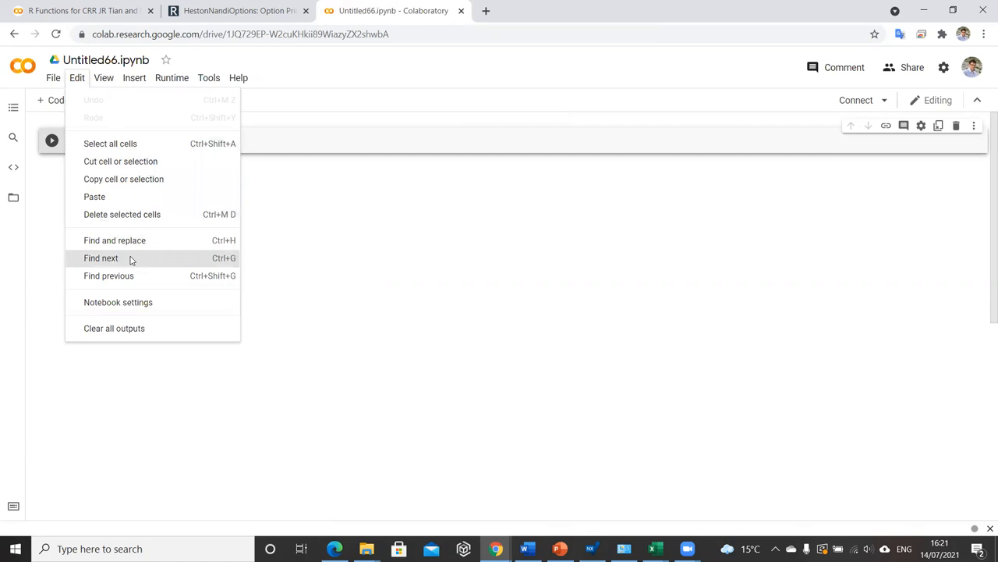
click(118, 302)
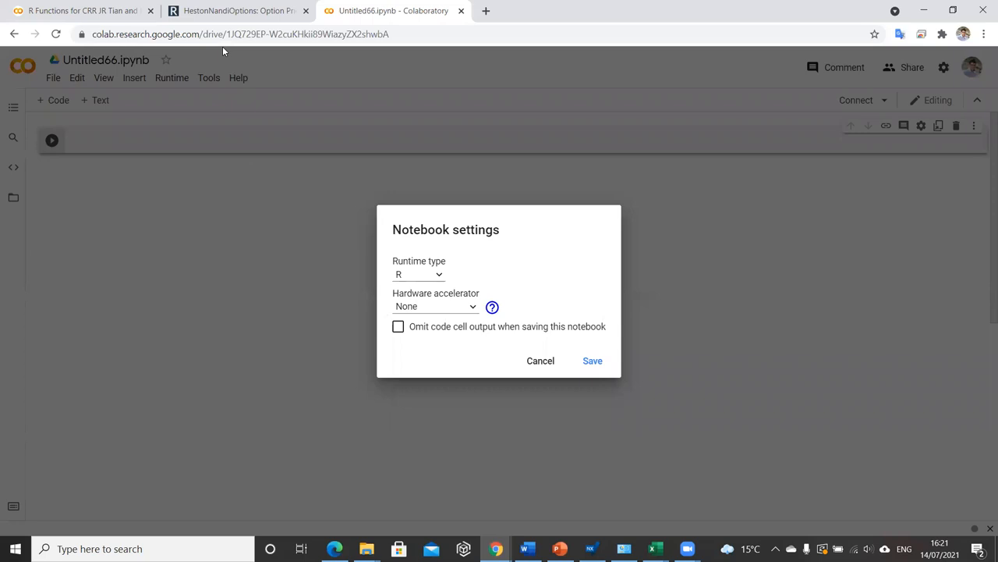
mouse_move(404, 277)
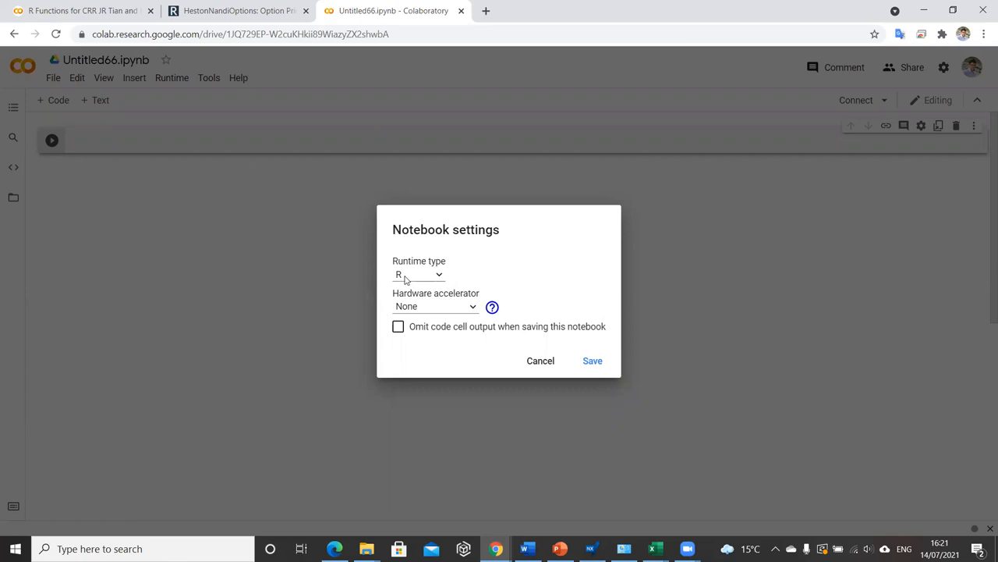
mouse_move(539, 362)
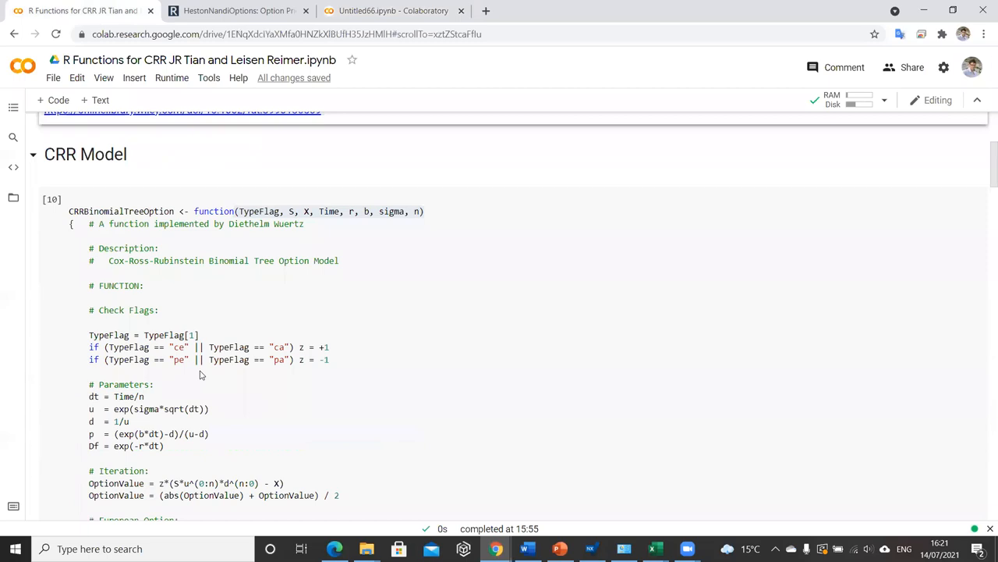
- Scroll through the CRR, Tian and JR function cells down to the Leisen-Reimer code
scroll(down, 3)
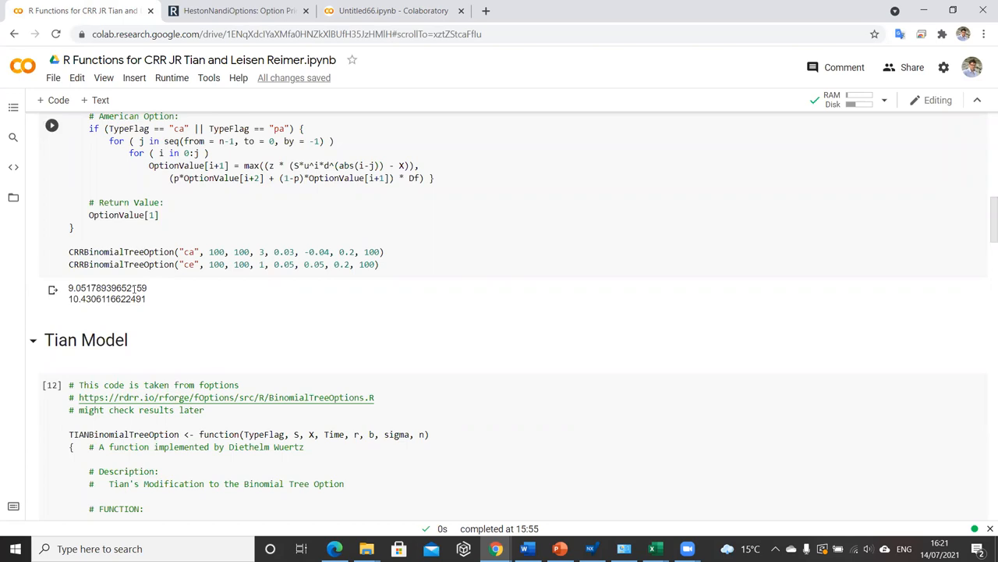
scroll(down, 3)
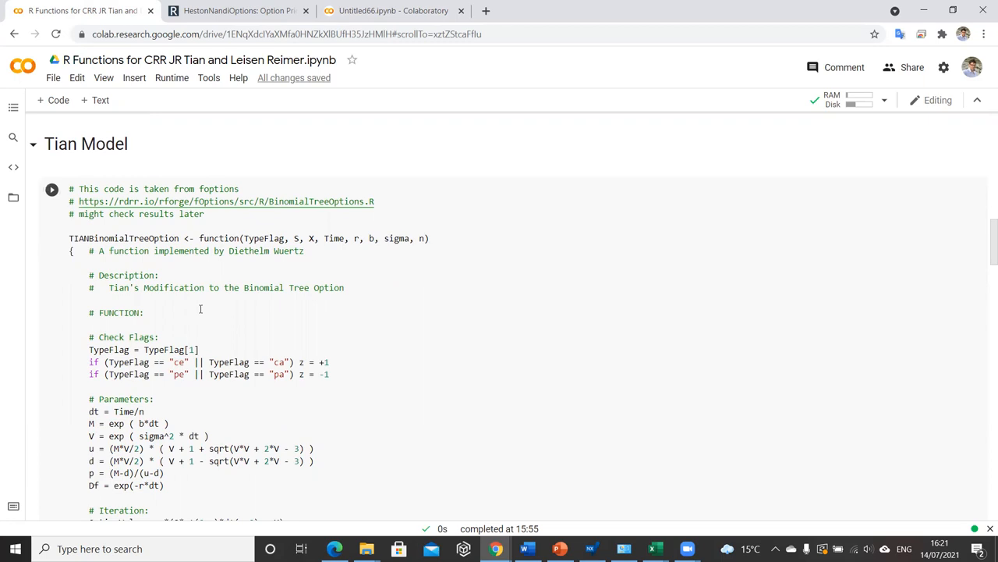
scroll(down, 3)
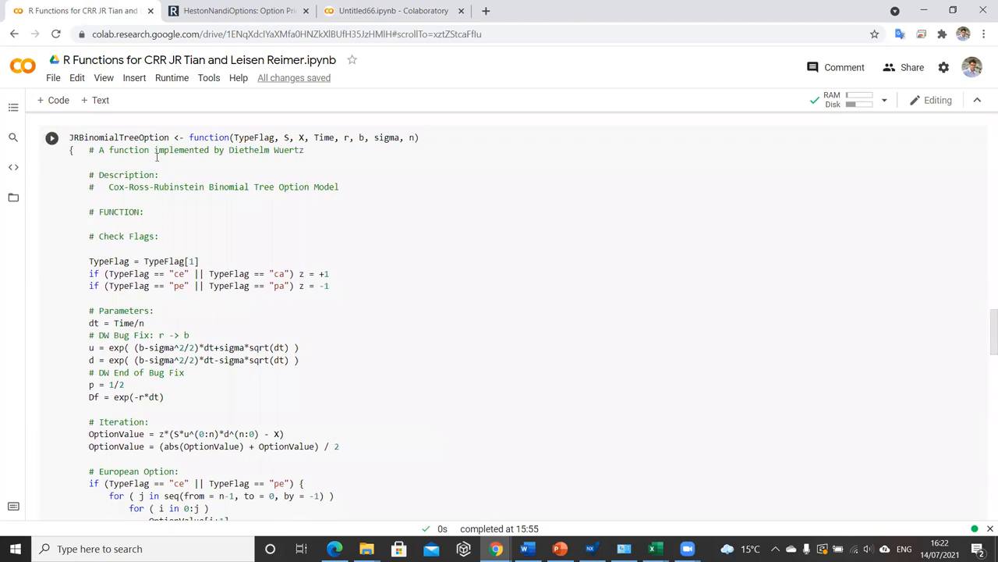
scroll(down, 3)
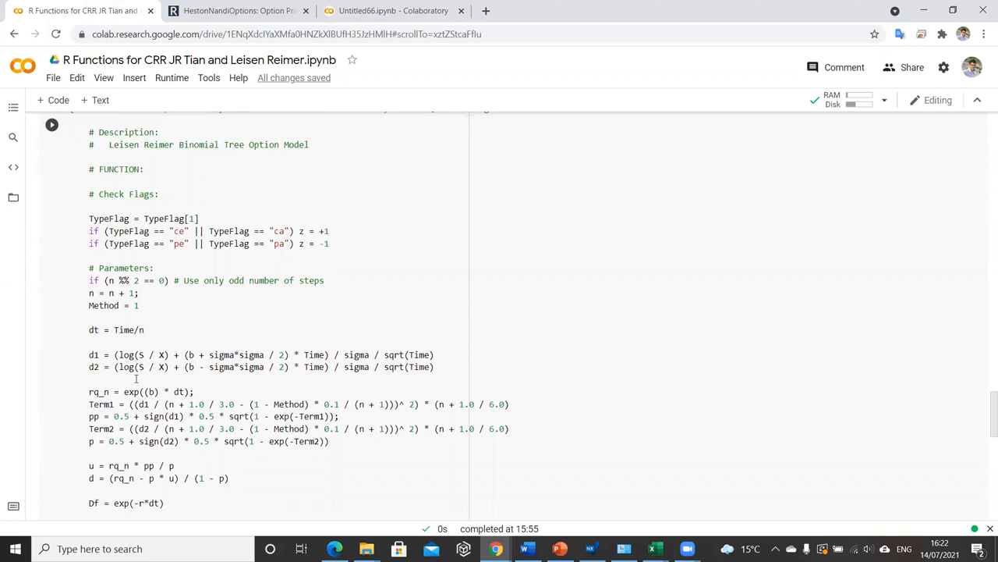
scroll(down, 3)
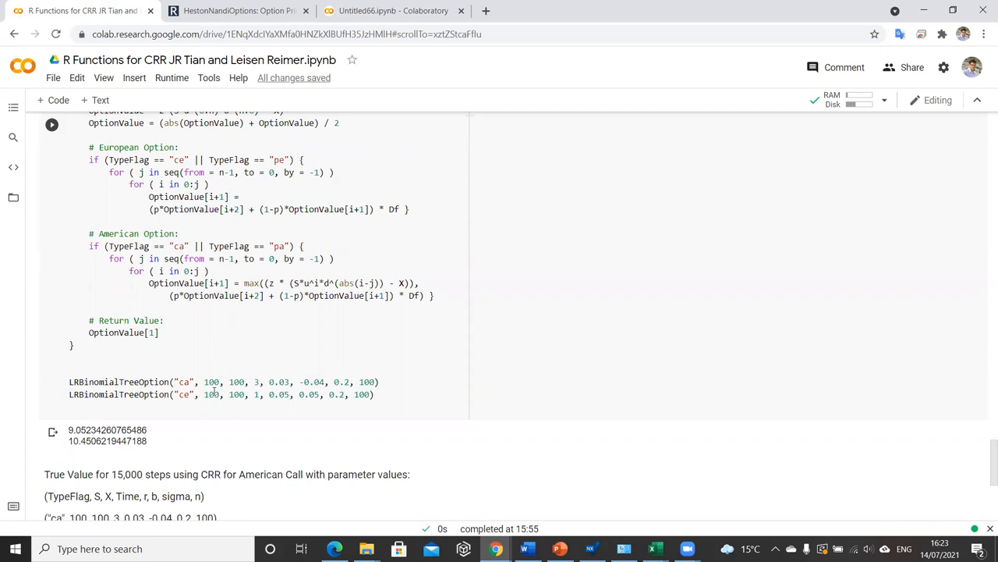
- Rerun the Leisen-Reimer cell pricing the American and European calls with 100 steps
click(50, 125)
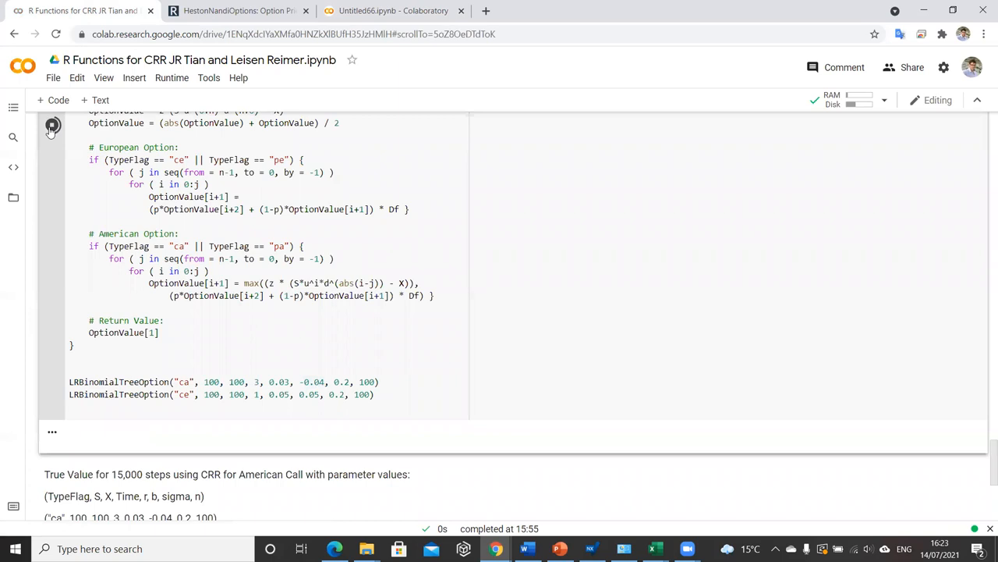
- Run both LRBinomialTreeOption calls with 1000 steps and compare the results with the reference value
click(51, 125)
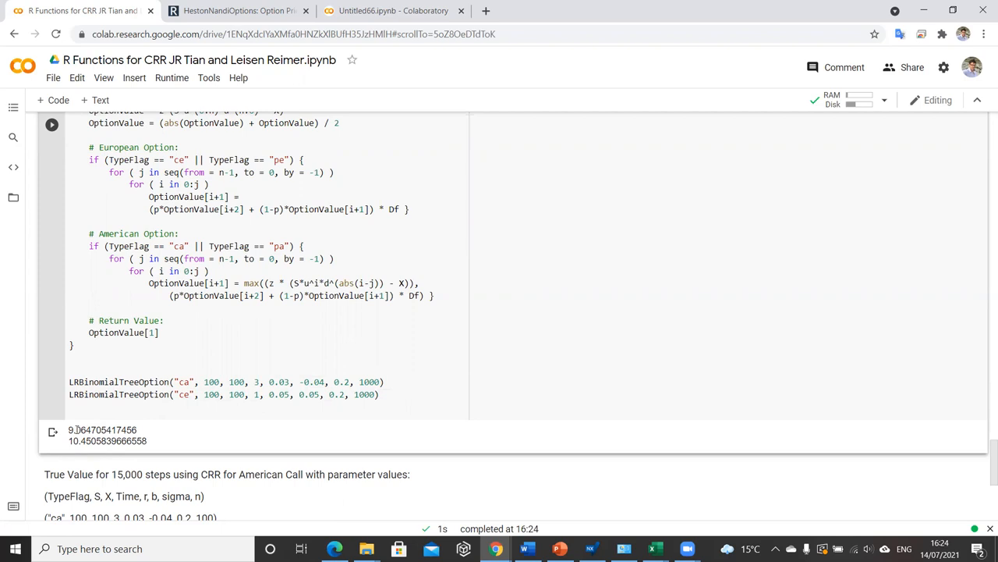
scroll(down, 3)
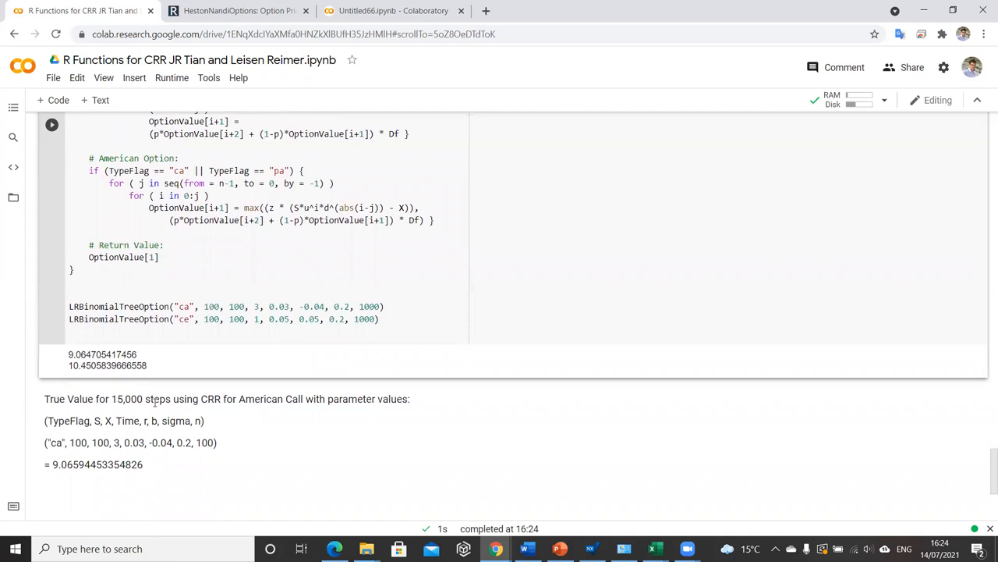